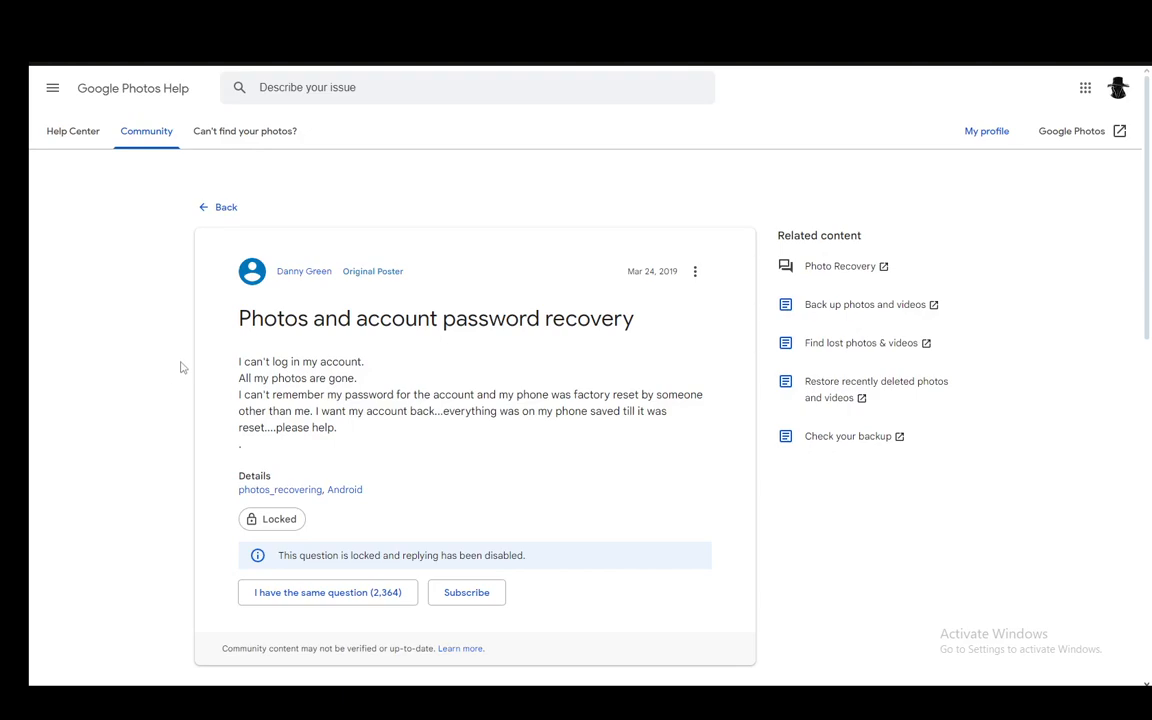
mouse_move(250, 246)
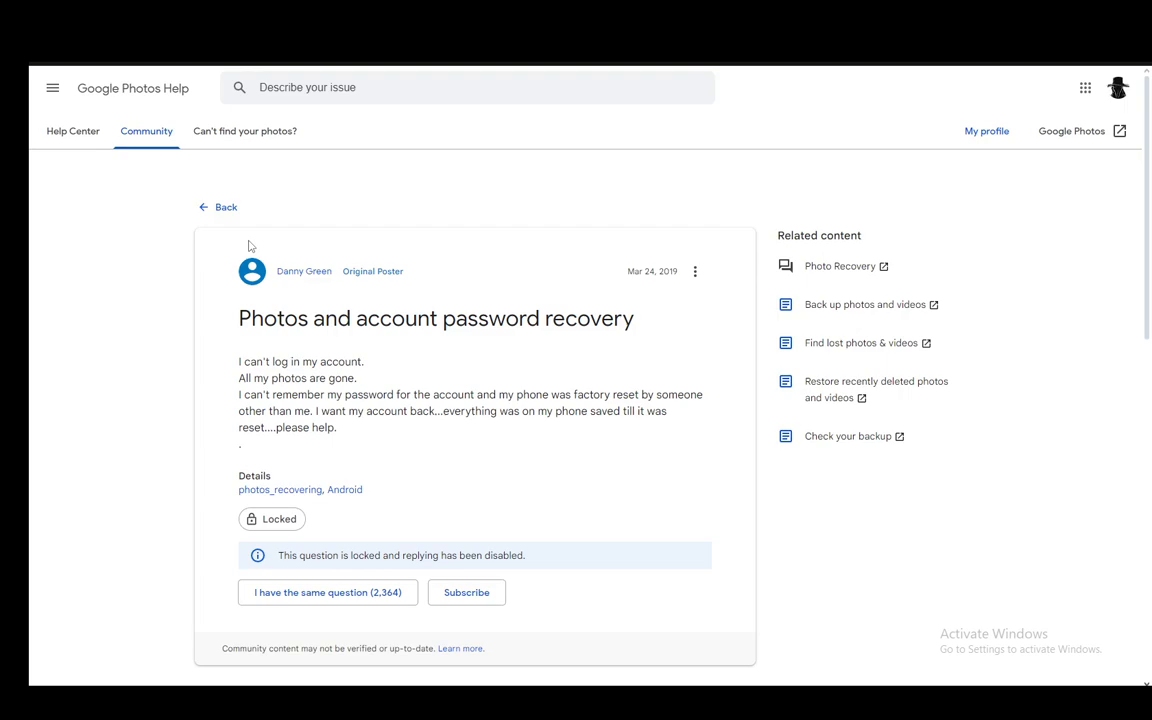
scroll(down, 3)
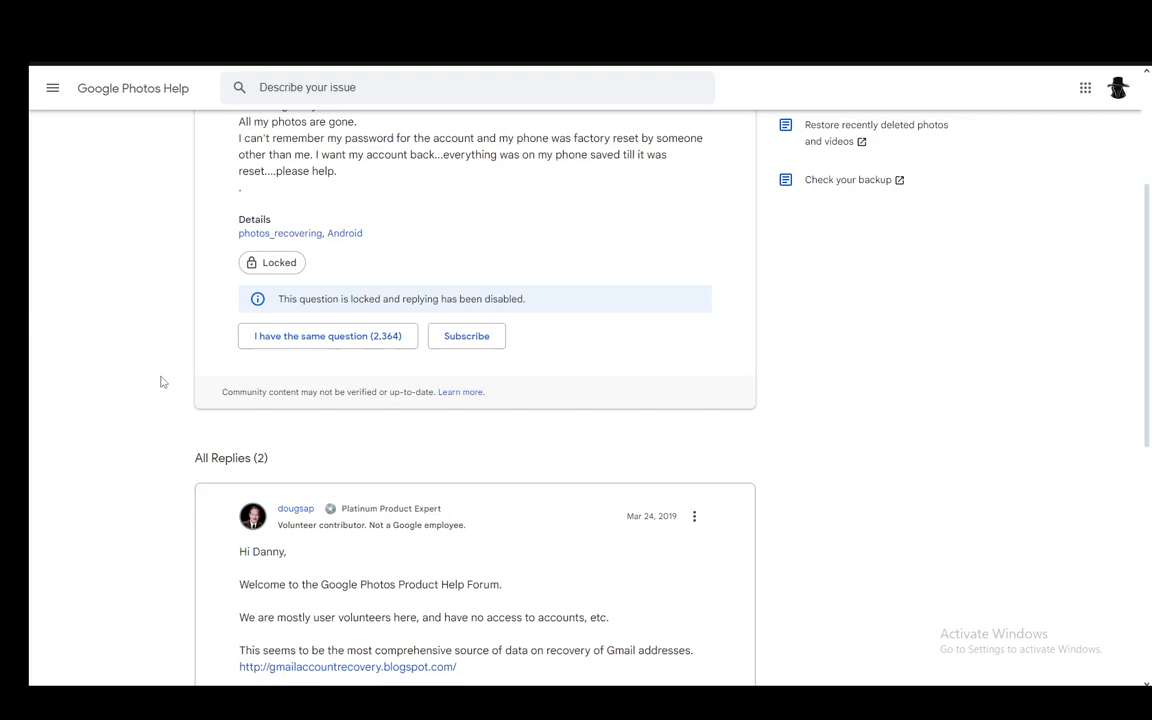
scroll(down, 3)
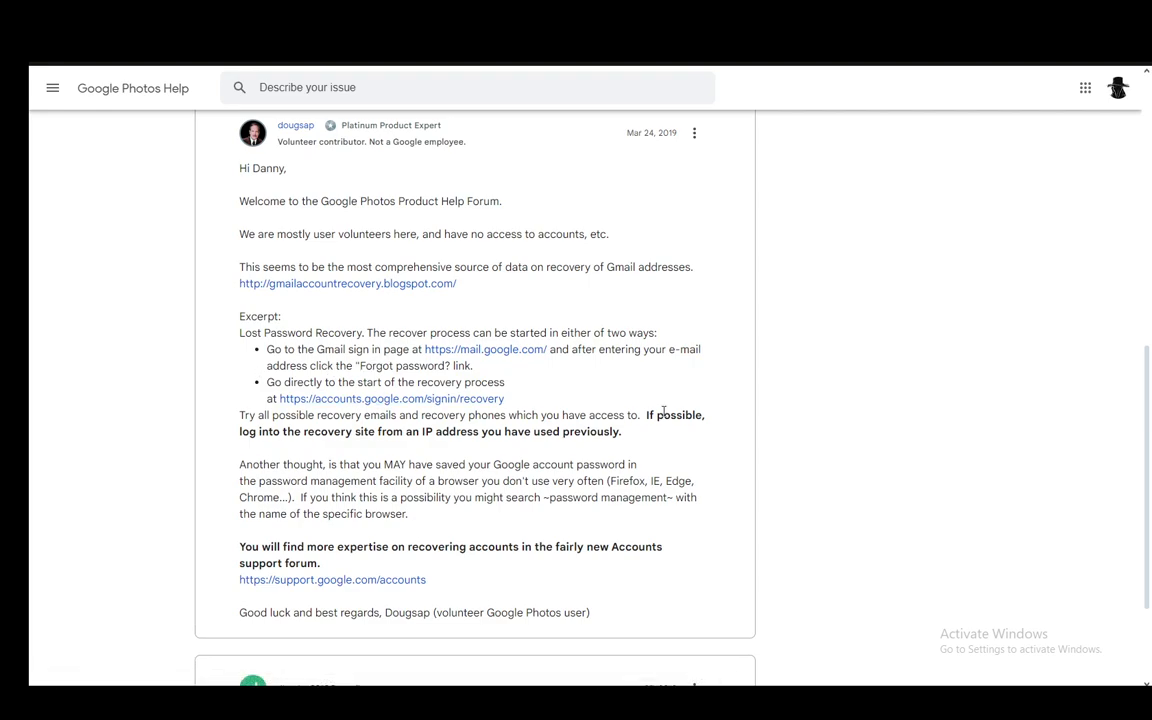
mouse_move(404, 349)
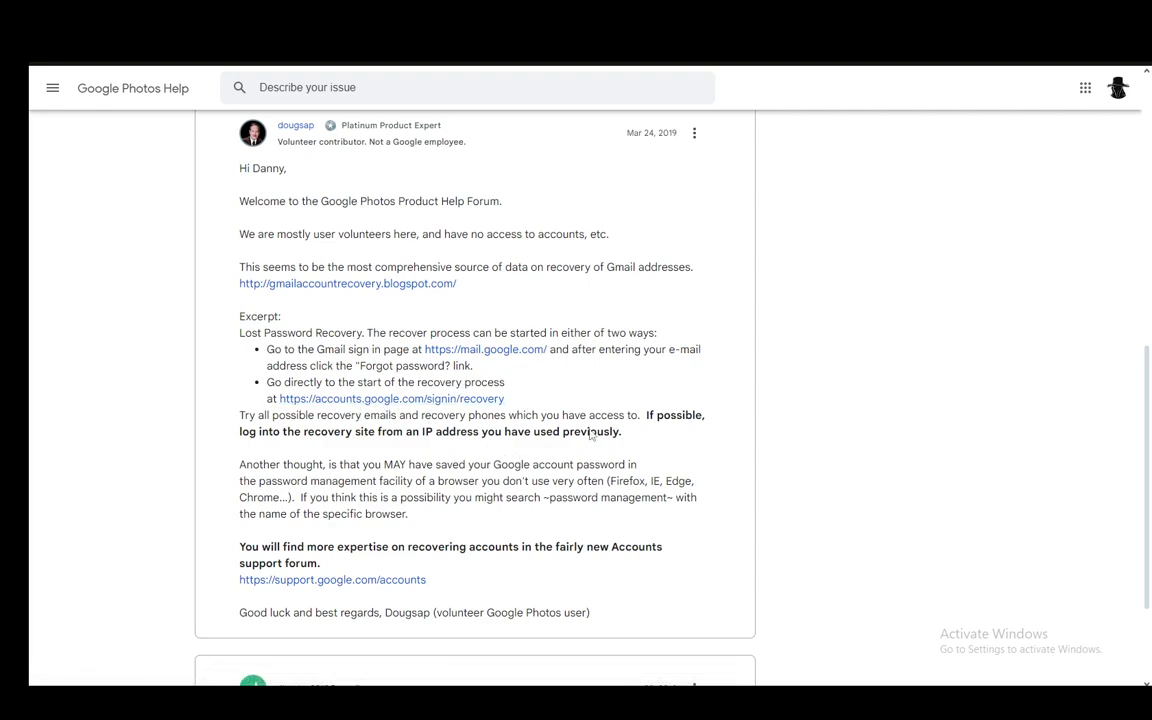
mouse_move(650, 387)
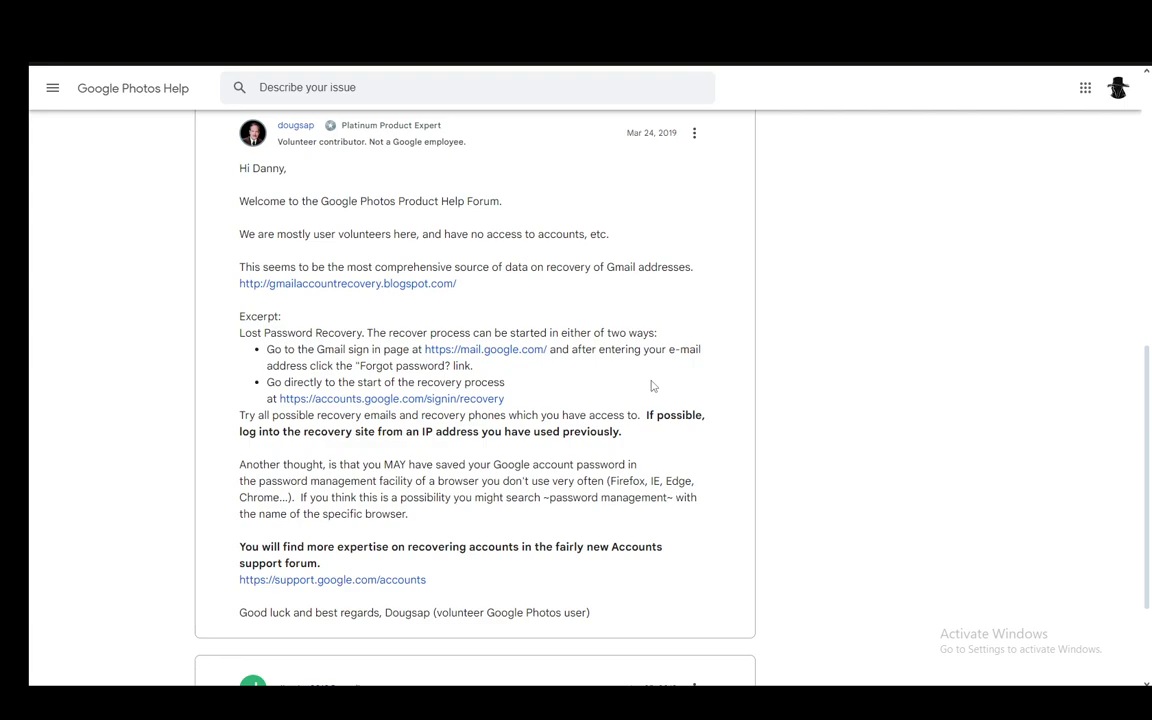
mouse_move(380, 464)
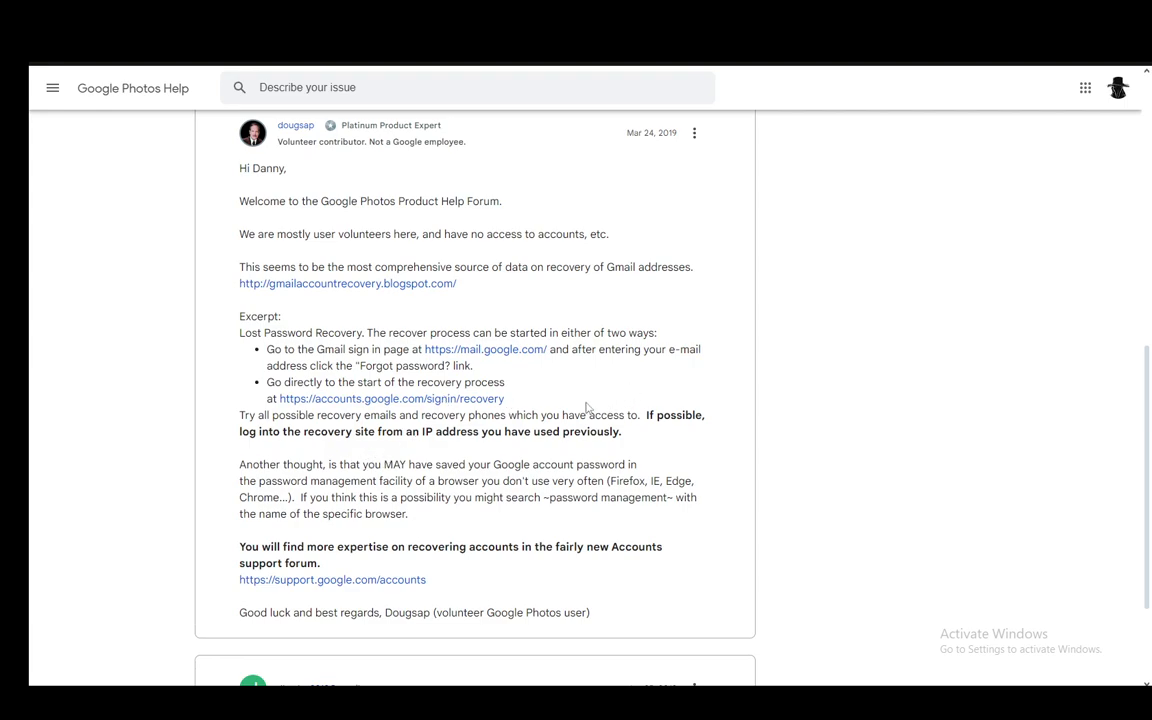
mouse_move(557, 531)
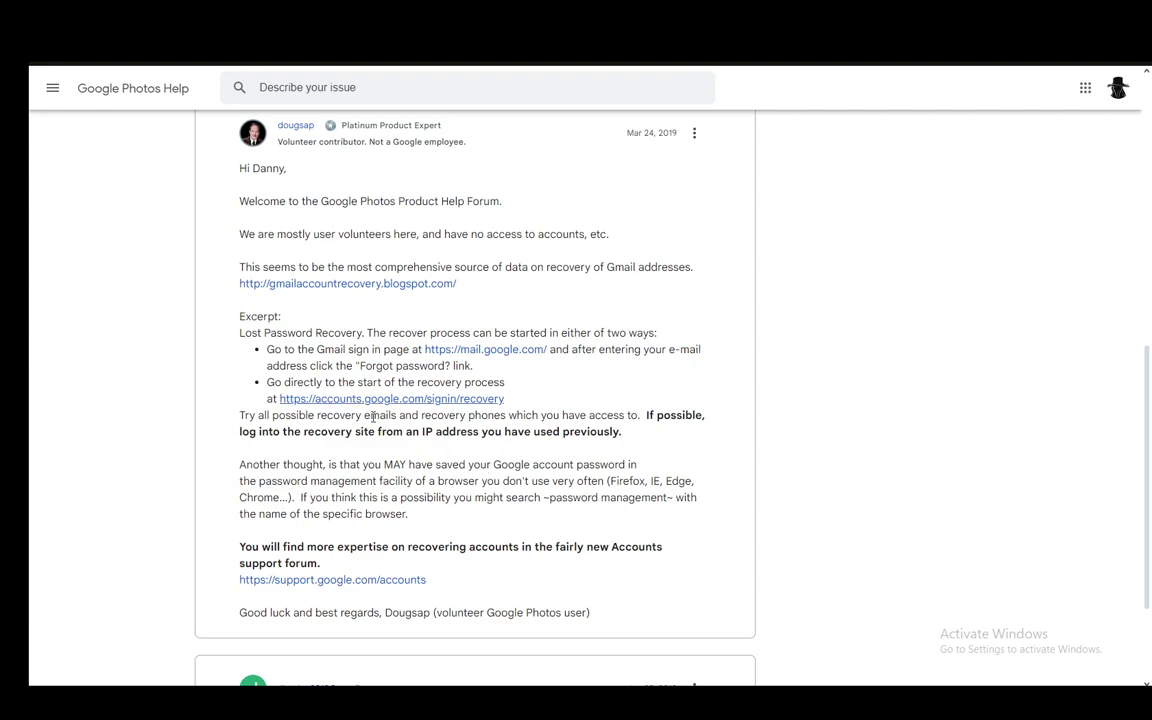
mouse_move(515, 446)
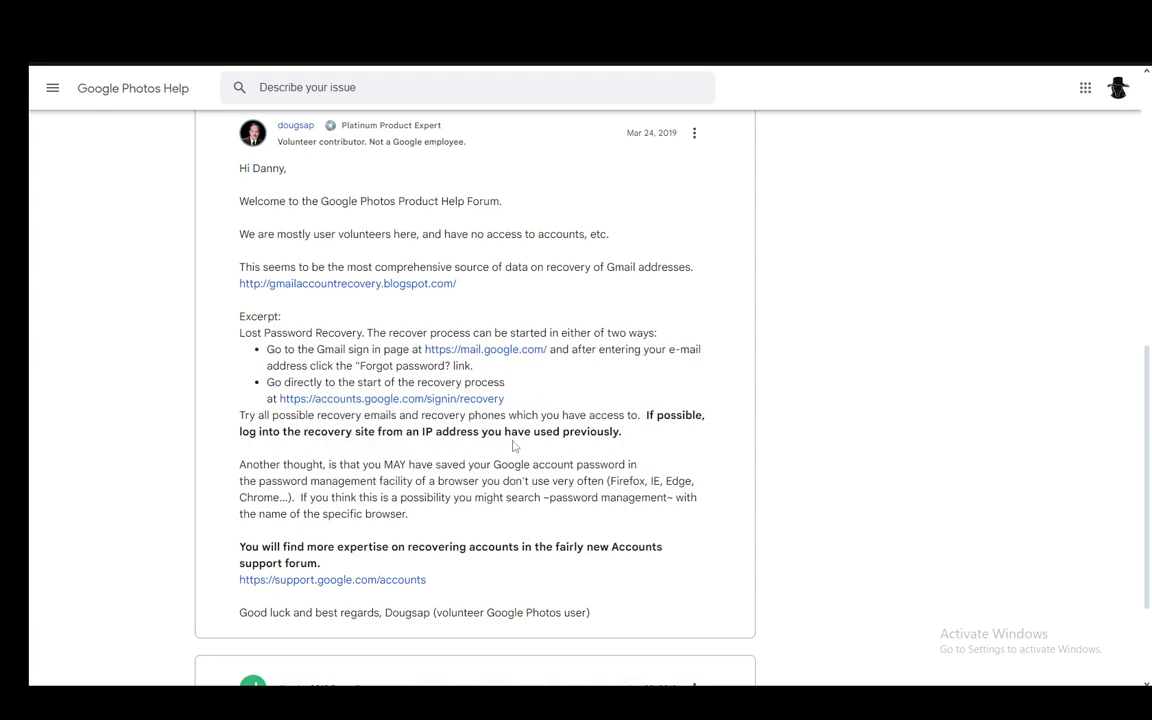
mouse_move(538, 412)
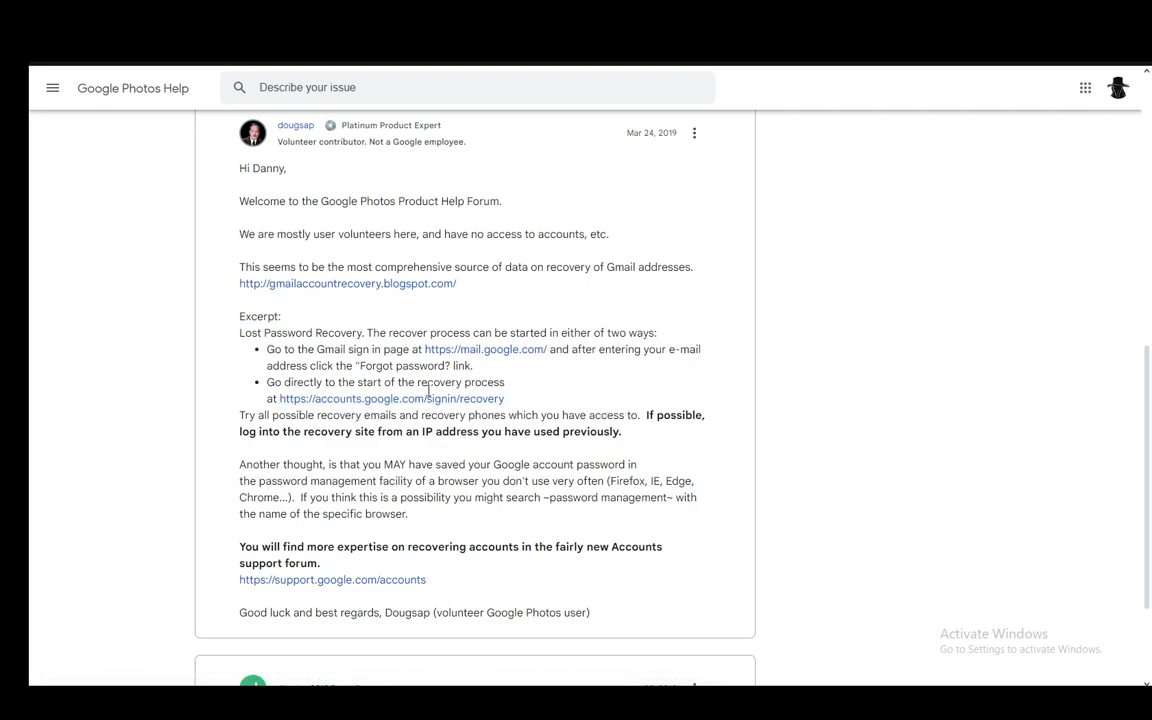
mouse_move(151, 232)
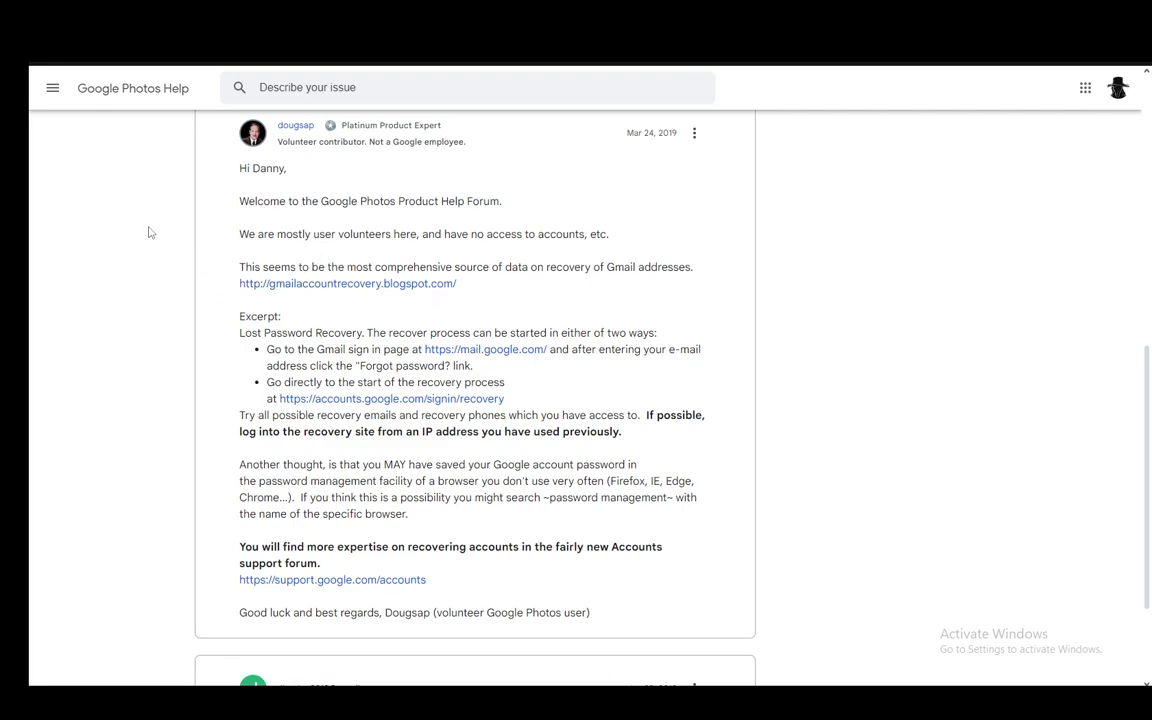
mouse_move(117, 276)
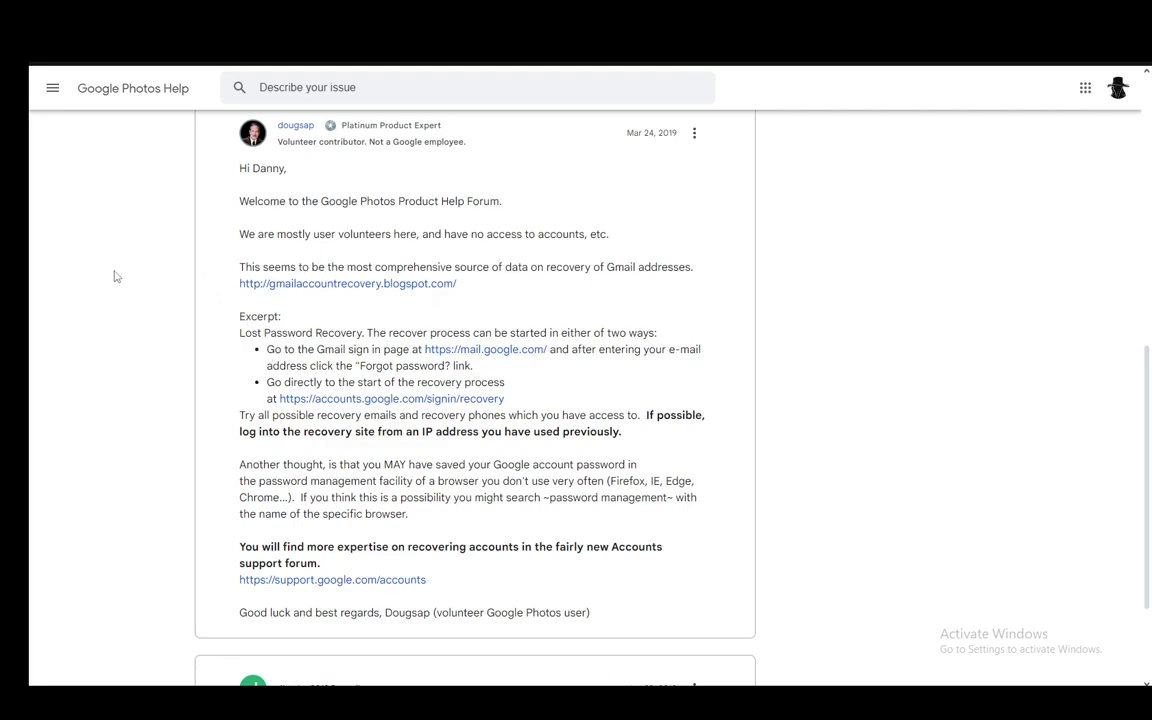
mouse_move(130, 434)
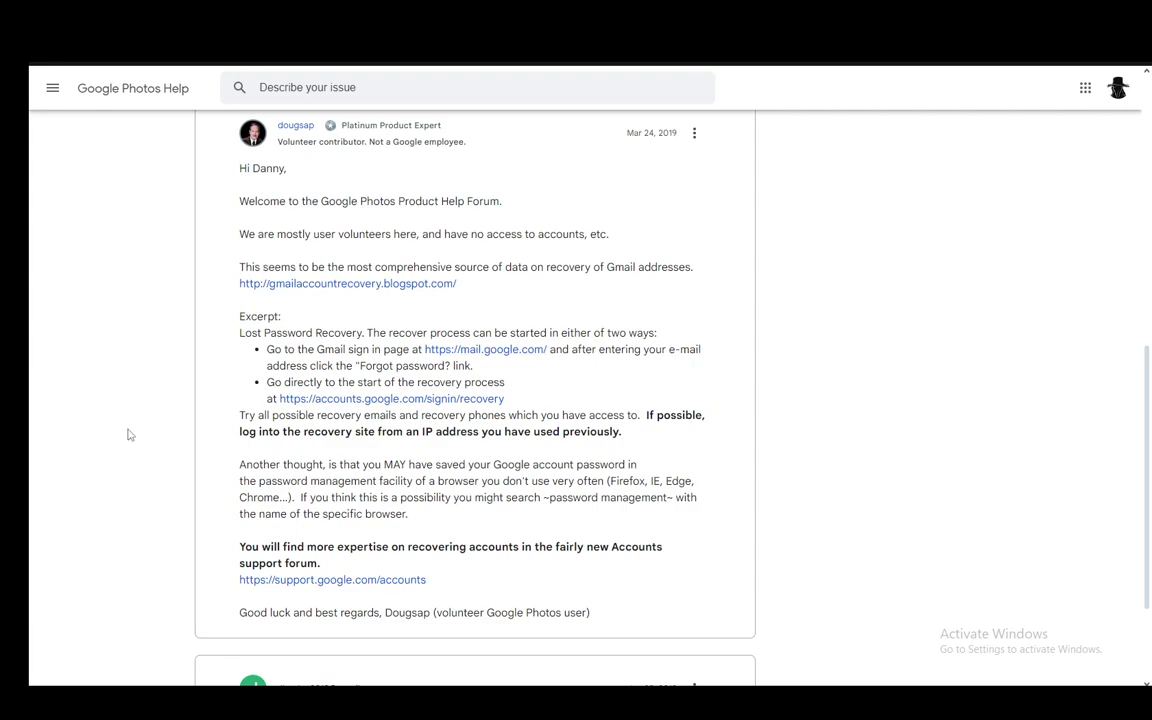
mouse_move(130, 299)
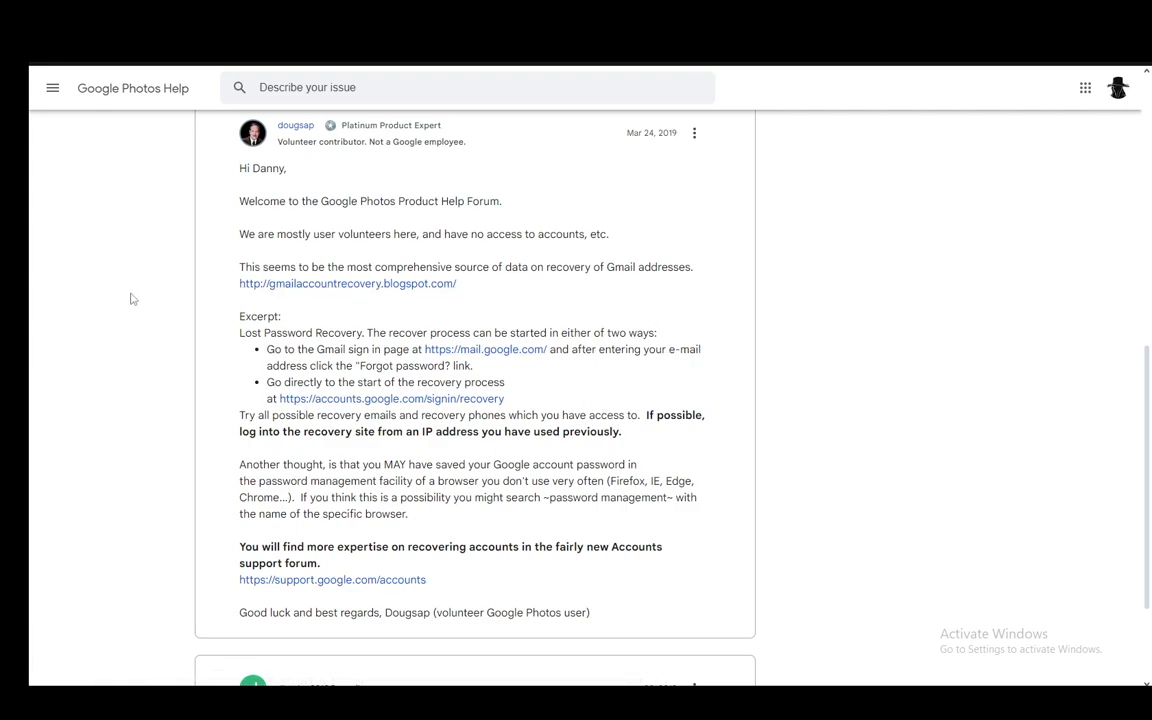
mouse_move(265, 248)
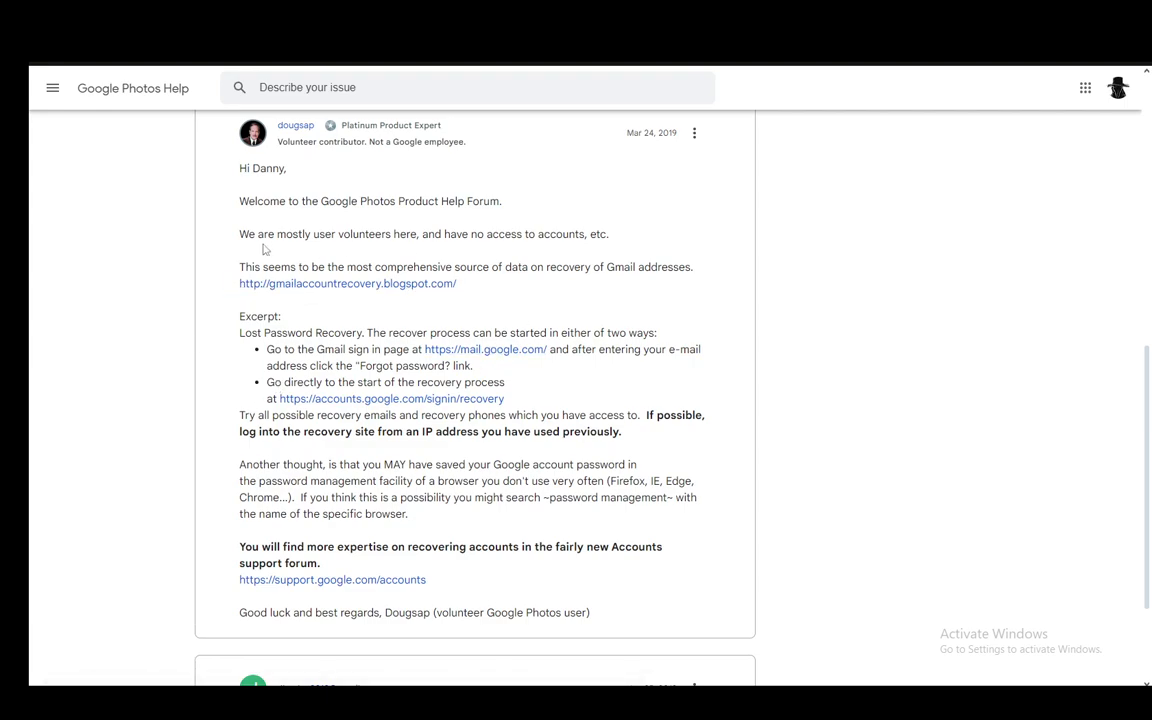
mouse_move(443, 302)
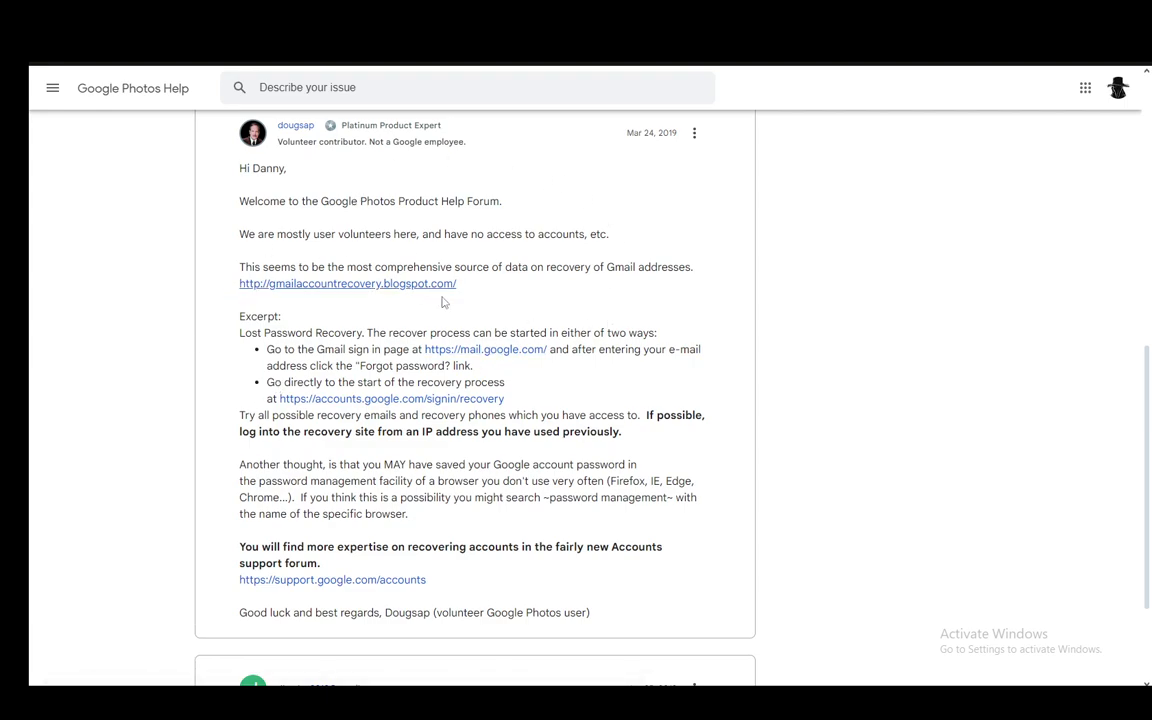
mouse_move(467, 331)
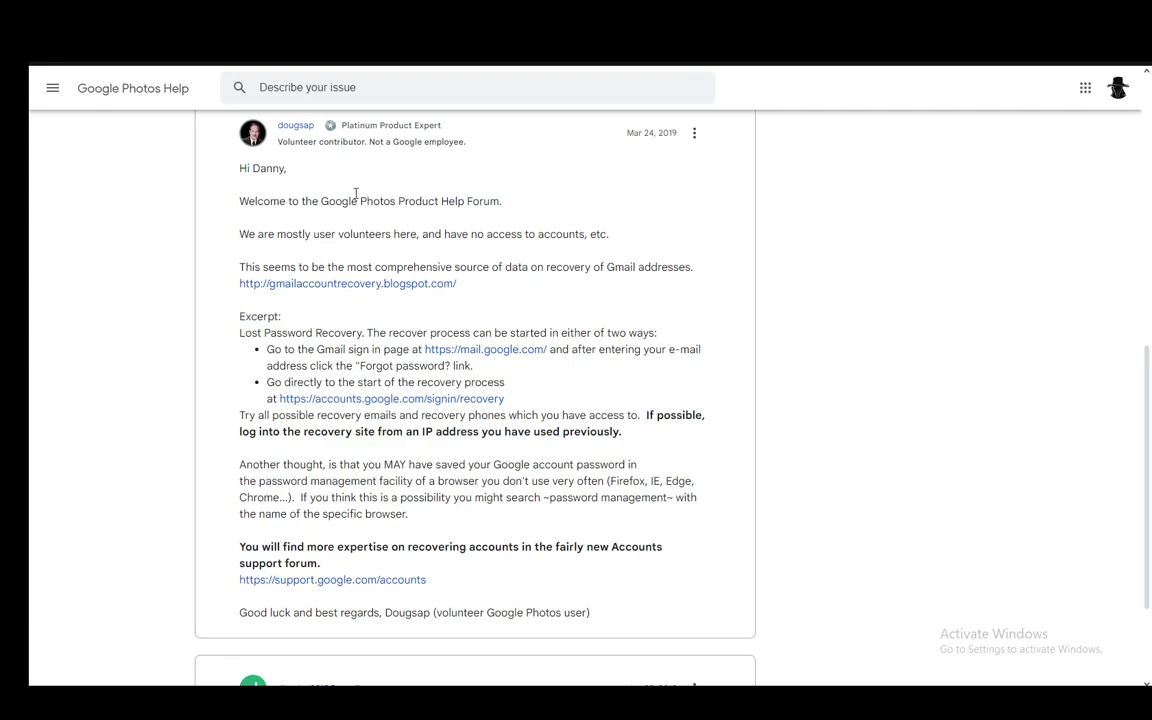
mouse_move(120, 308)
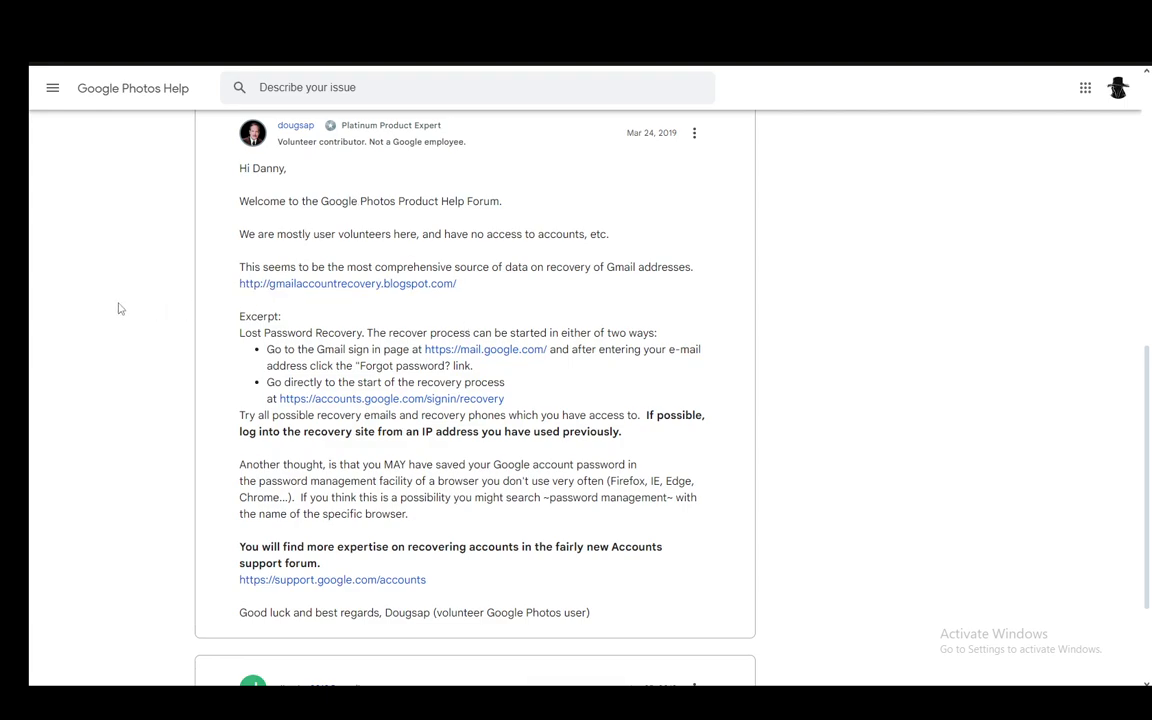